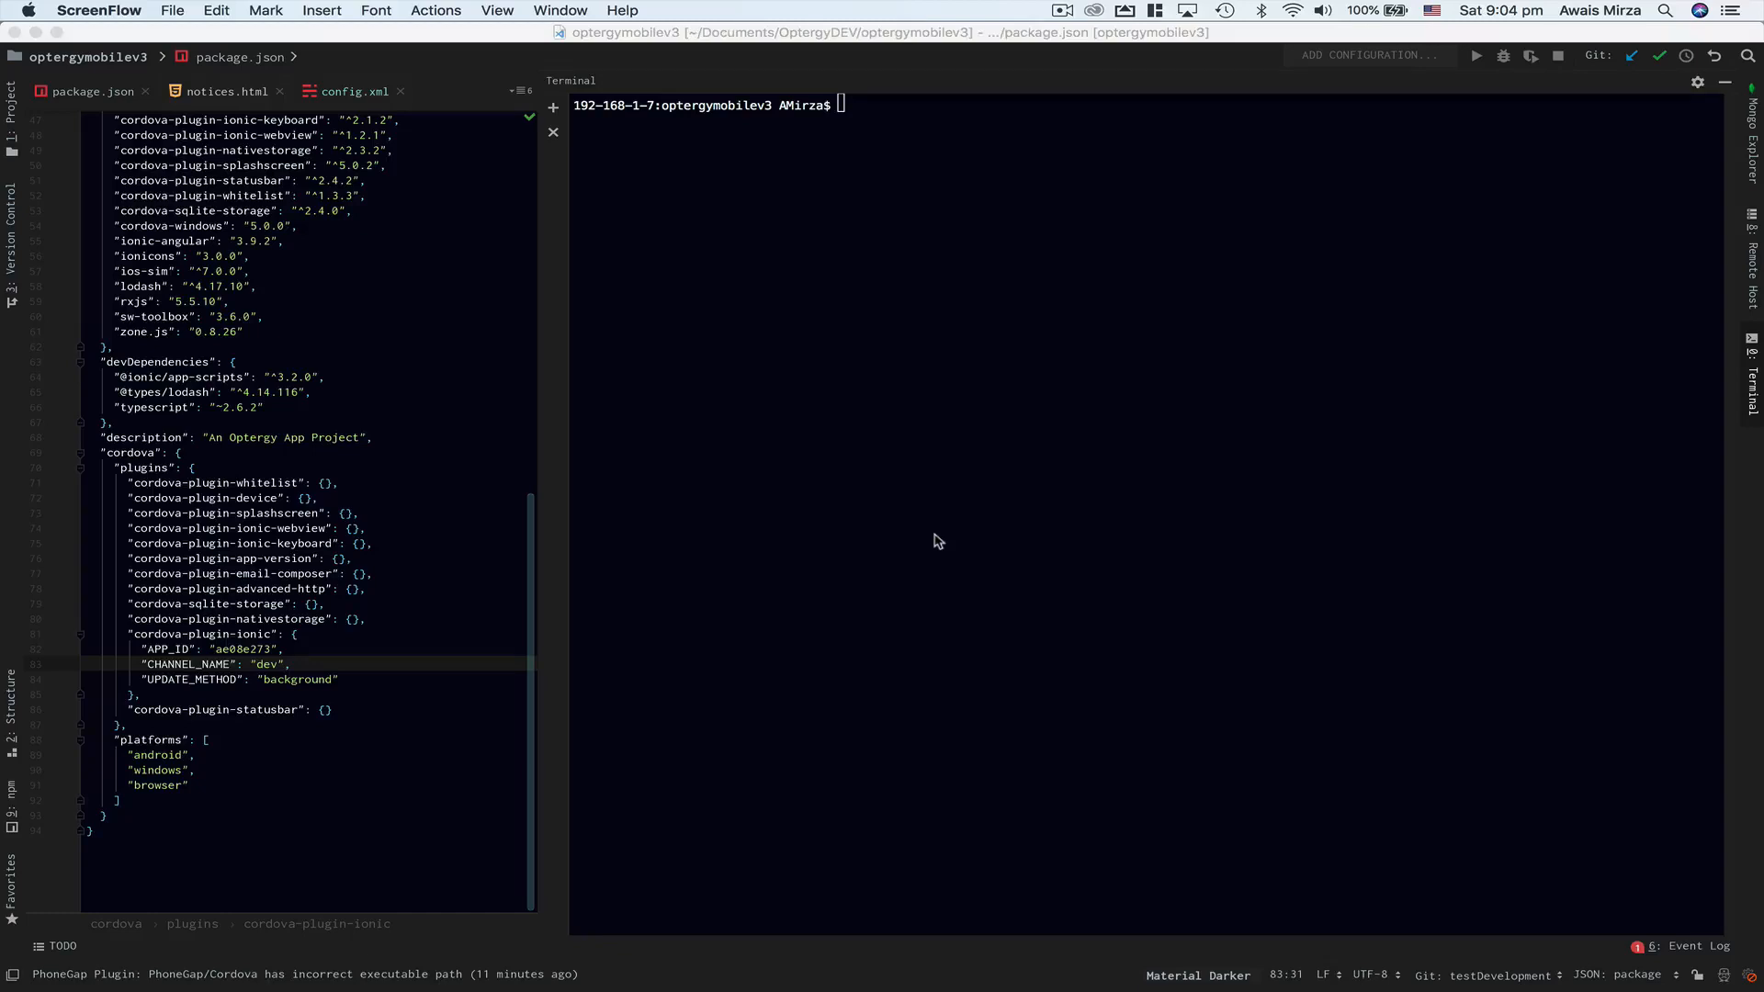
# Run 'ionic cordova emulate ios' in the terminal; it fails with a missing Info.plist error.
pyautogui.write('ionic cordova emulate ios')
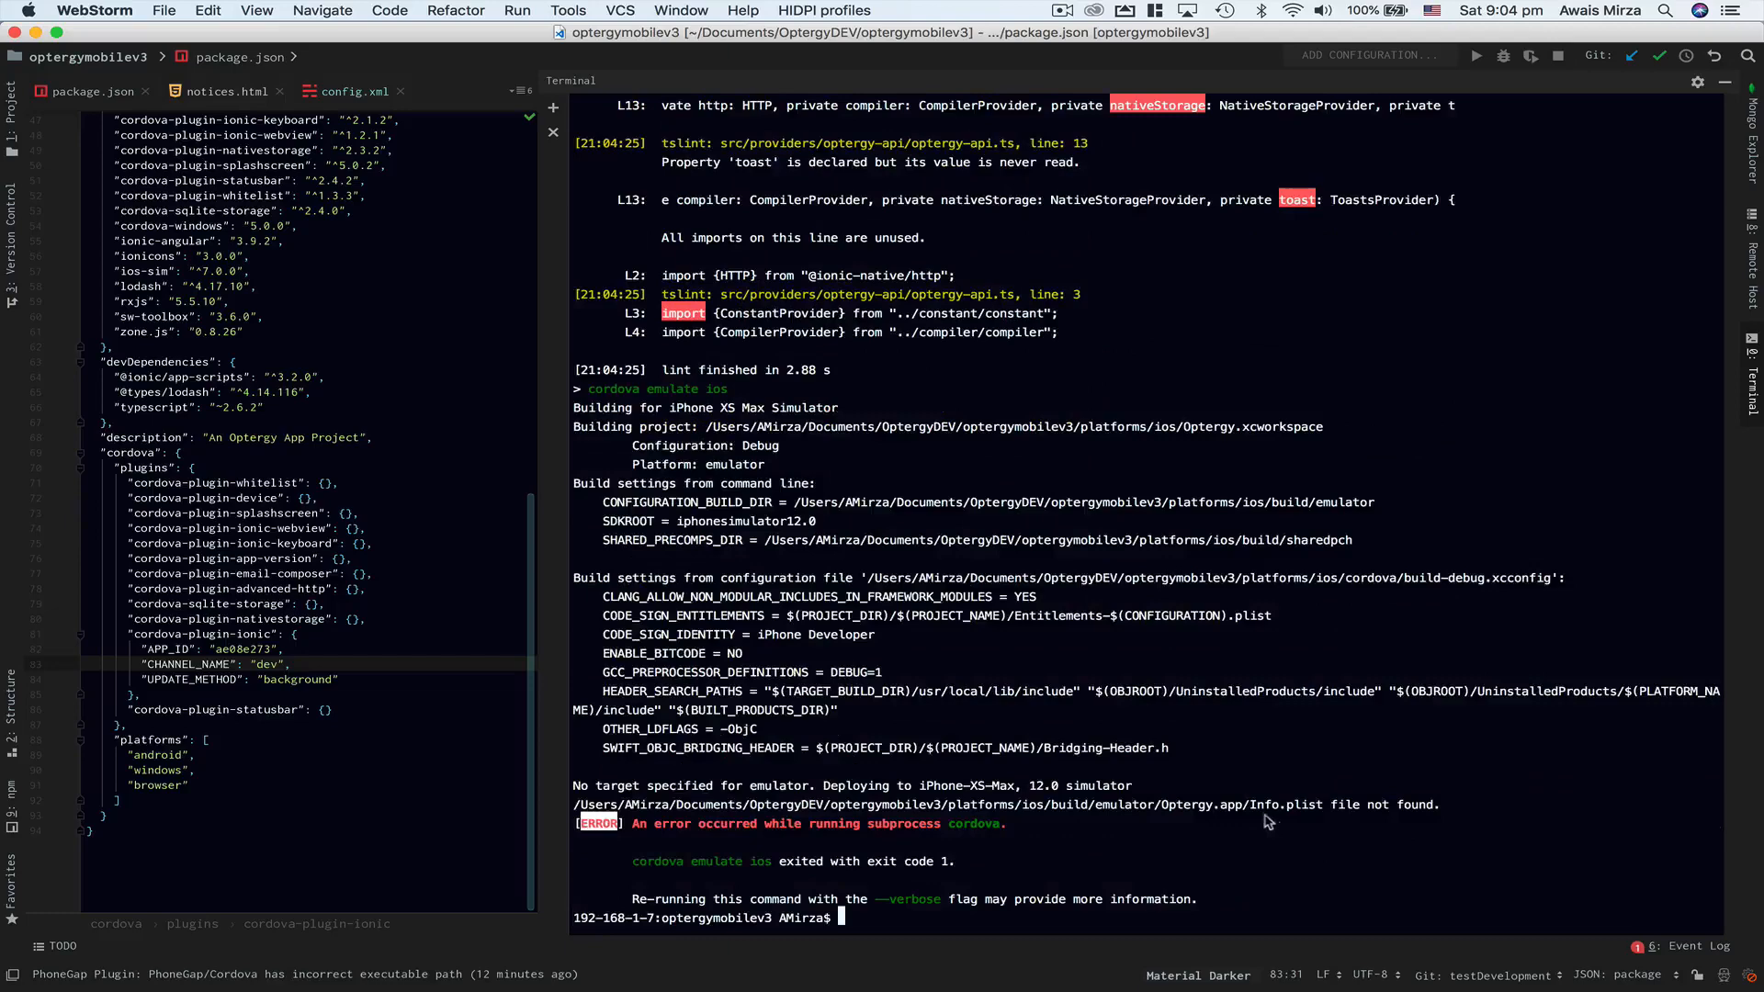
pyautogui.moveTo(1273, 822)
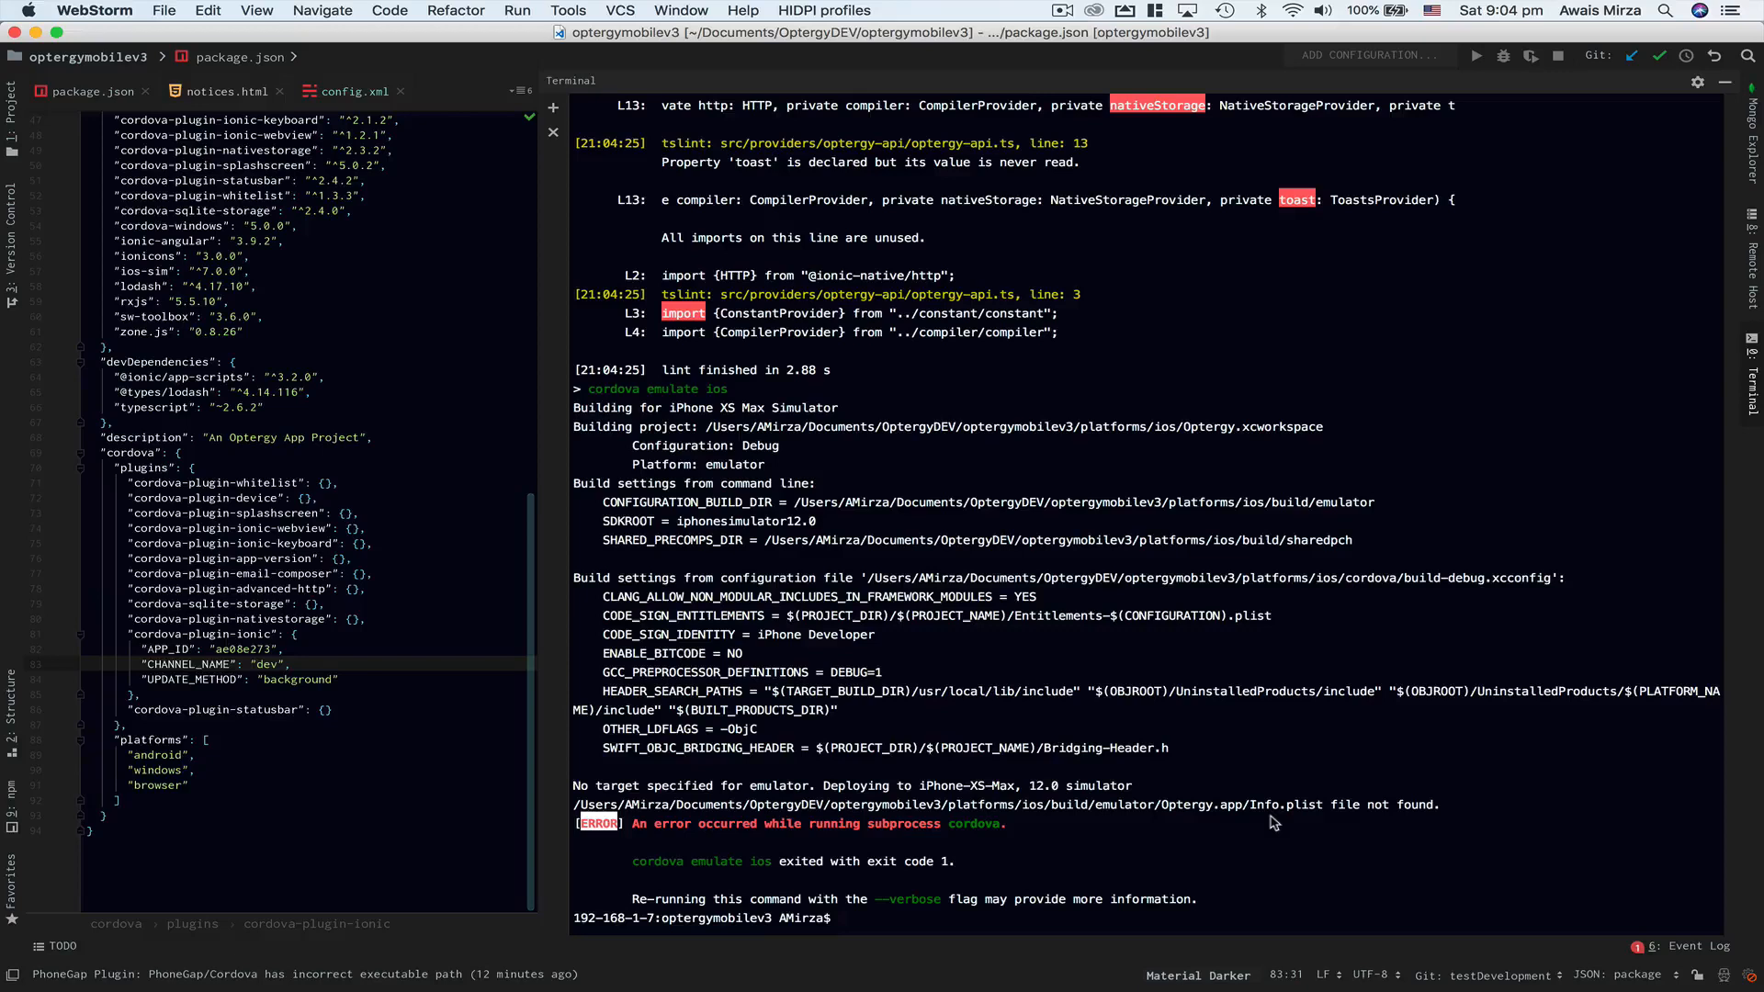
# Start typing the 'clear' command in the terminal.
pyautogui.write('cl')
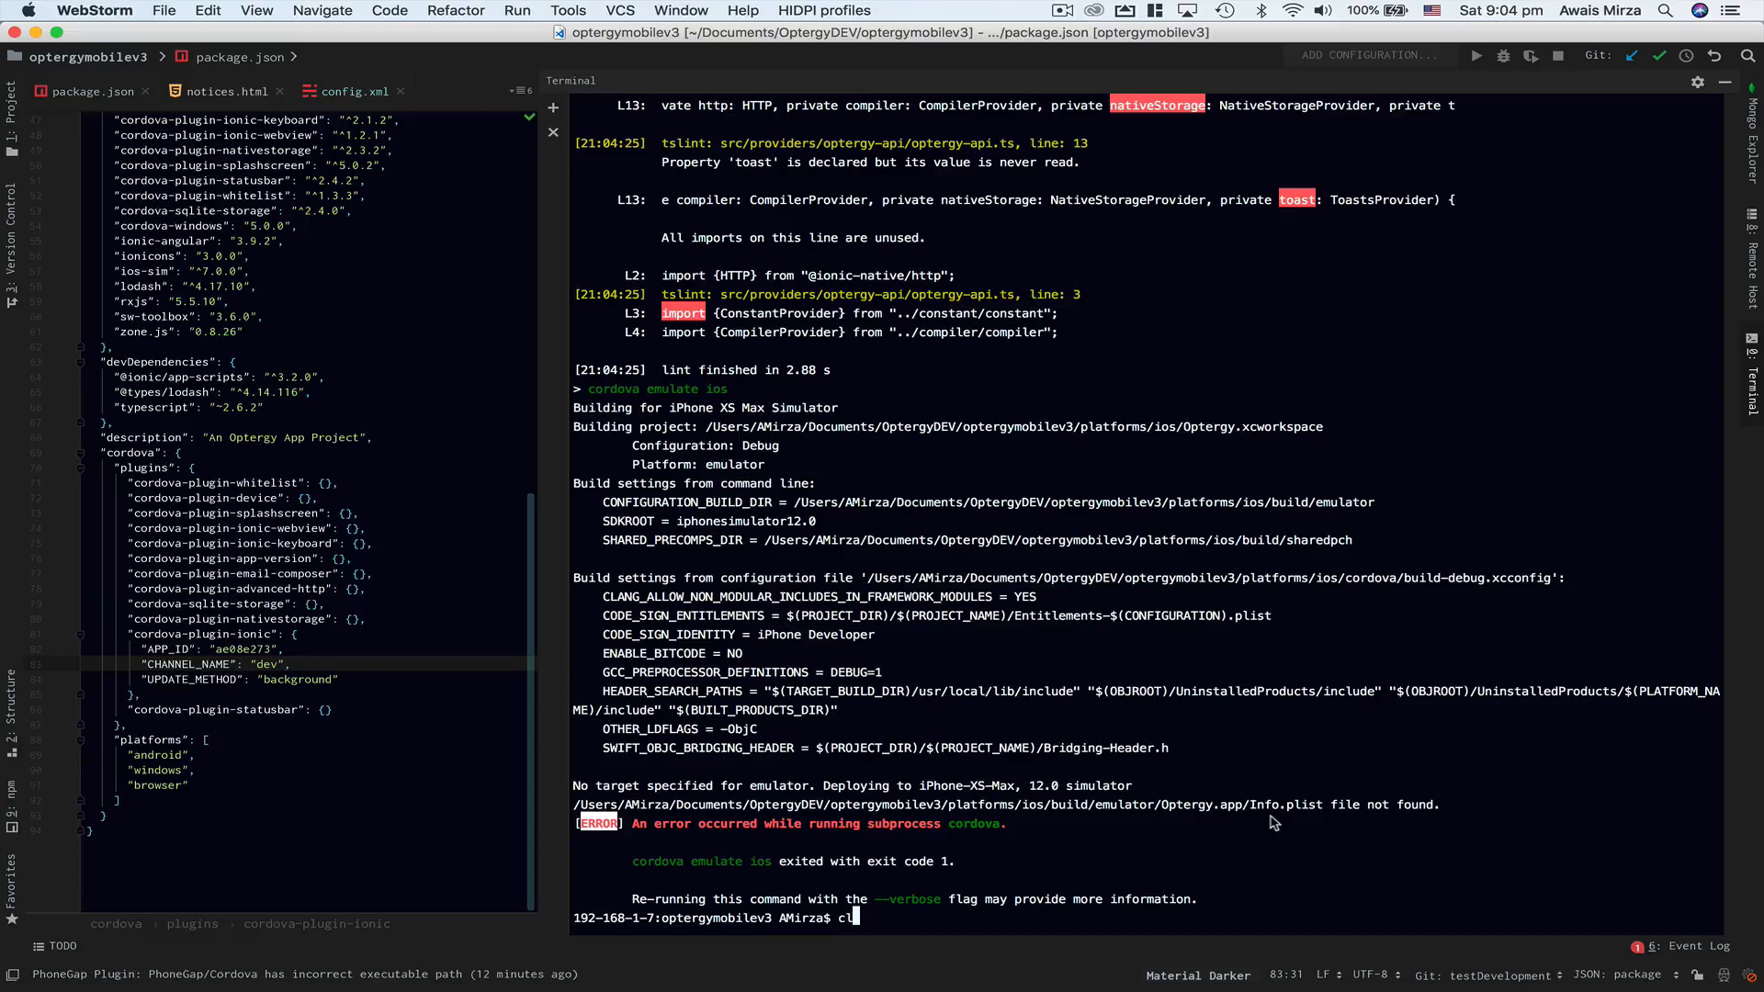
# Clear the terminal and rerun the iOS emulate with --target=iPhone-8 and -UseModernBuildSystem=0.
pyautogui.press('Enter')
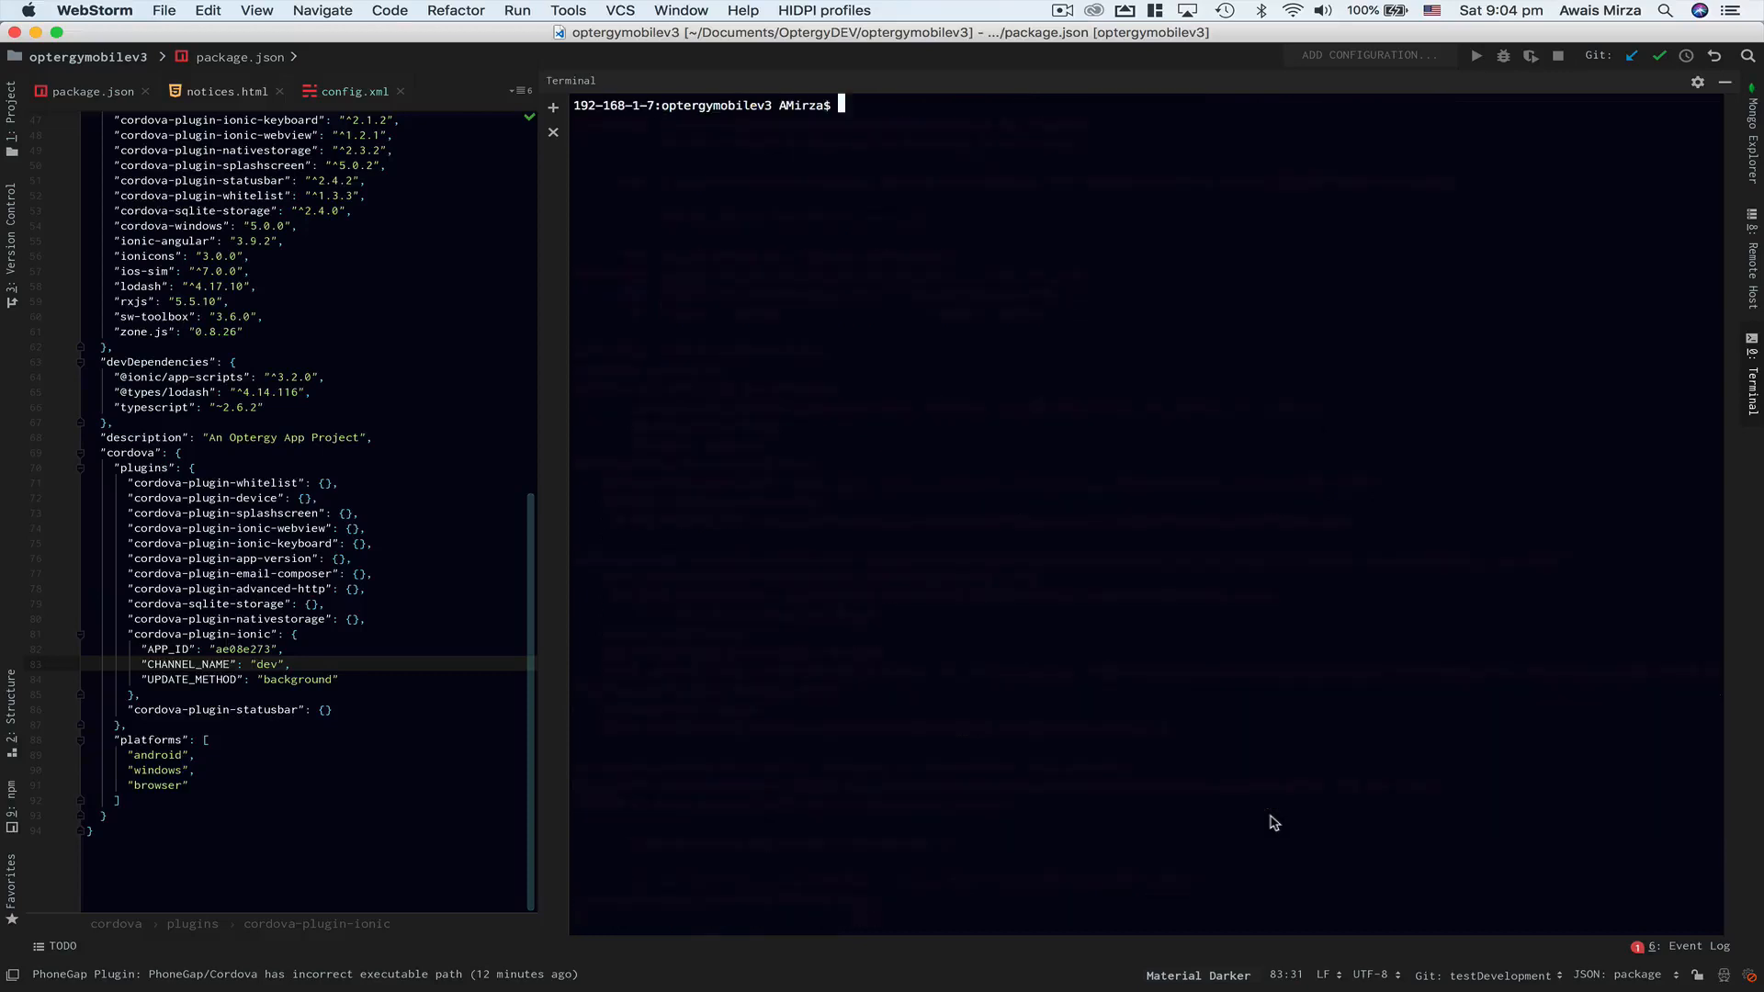
pyautogui.write('ionic cordova emulate ios')
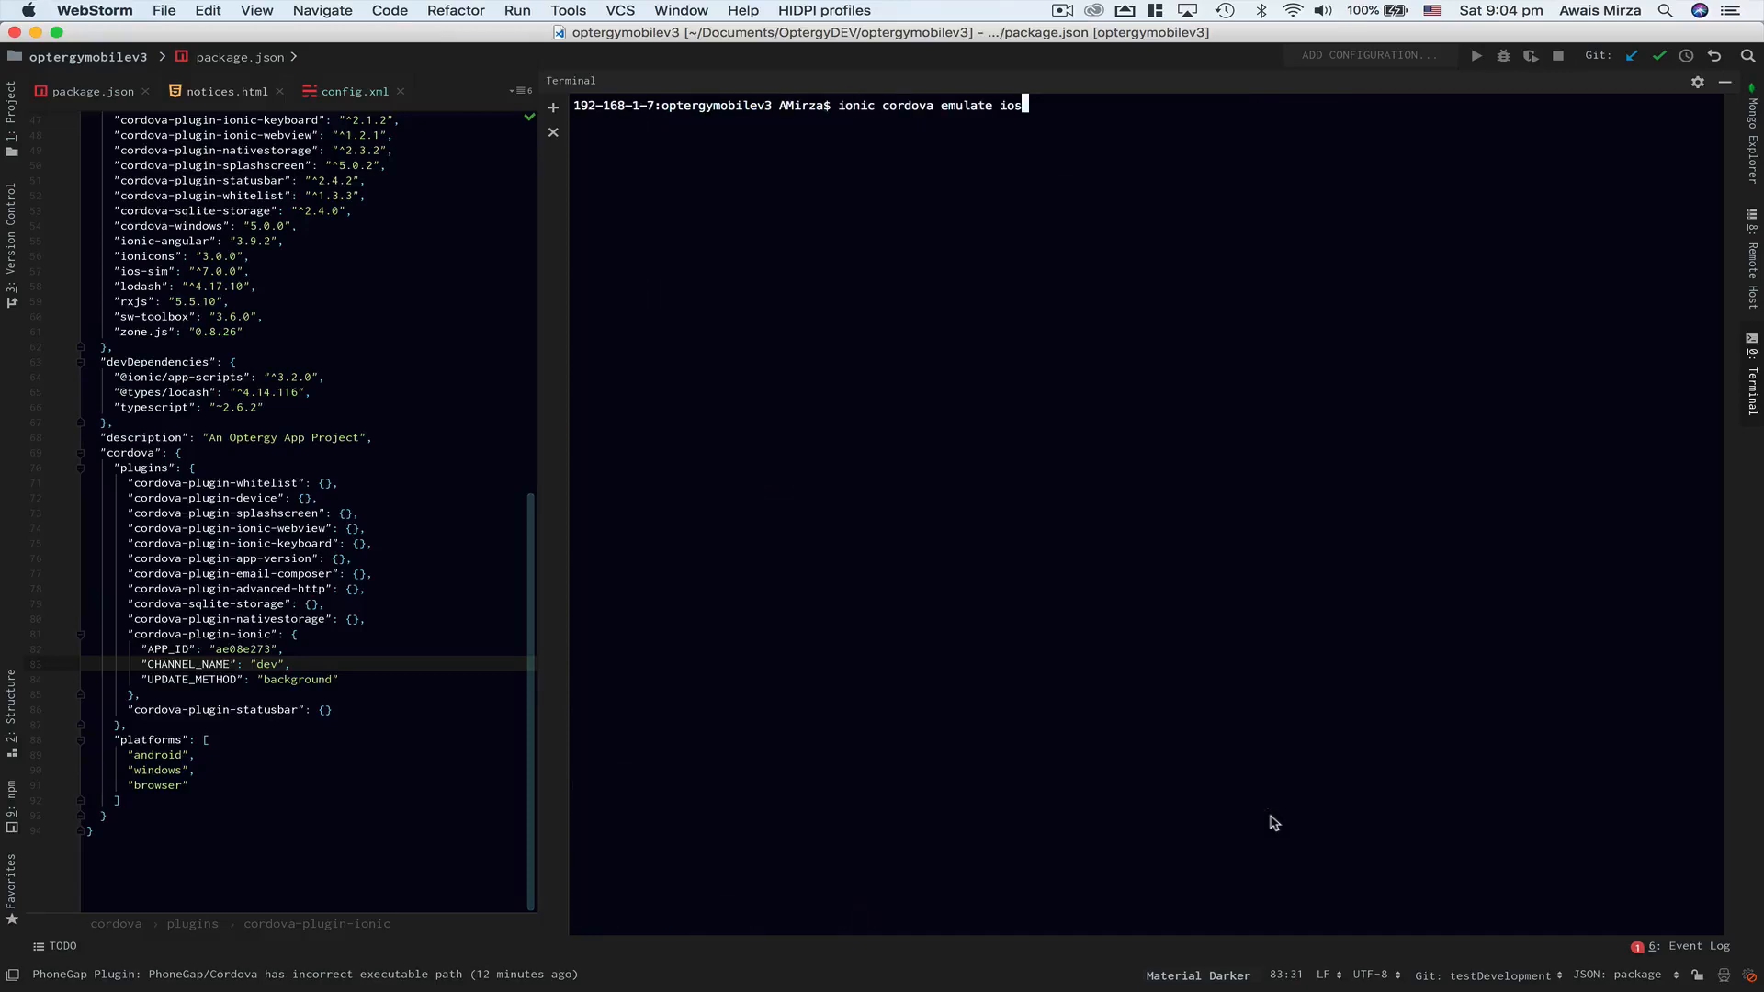
pyautogui.write('--target=iPhone-8  -- --buildFlag="-UseModernBuildSystem=0"')
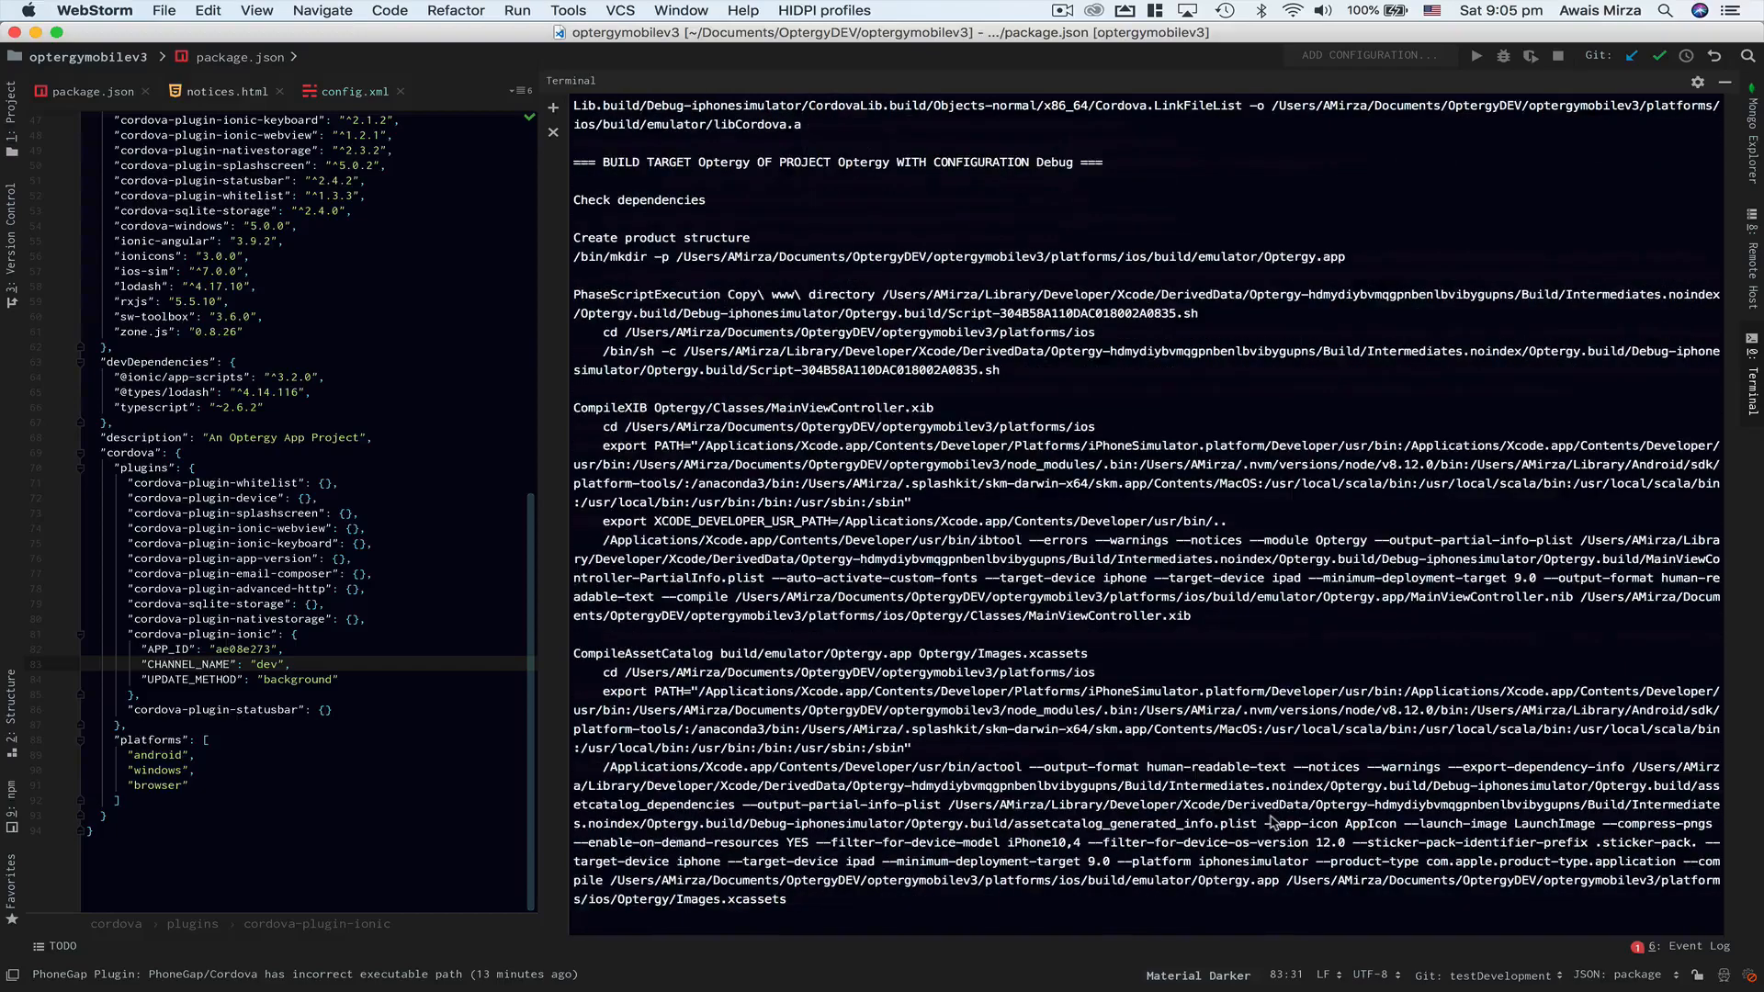
# Scroll the build log down to the ** BUILD SUCCEEDED ** line.
pyautogui.scroll(-3)
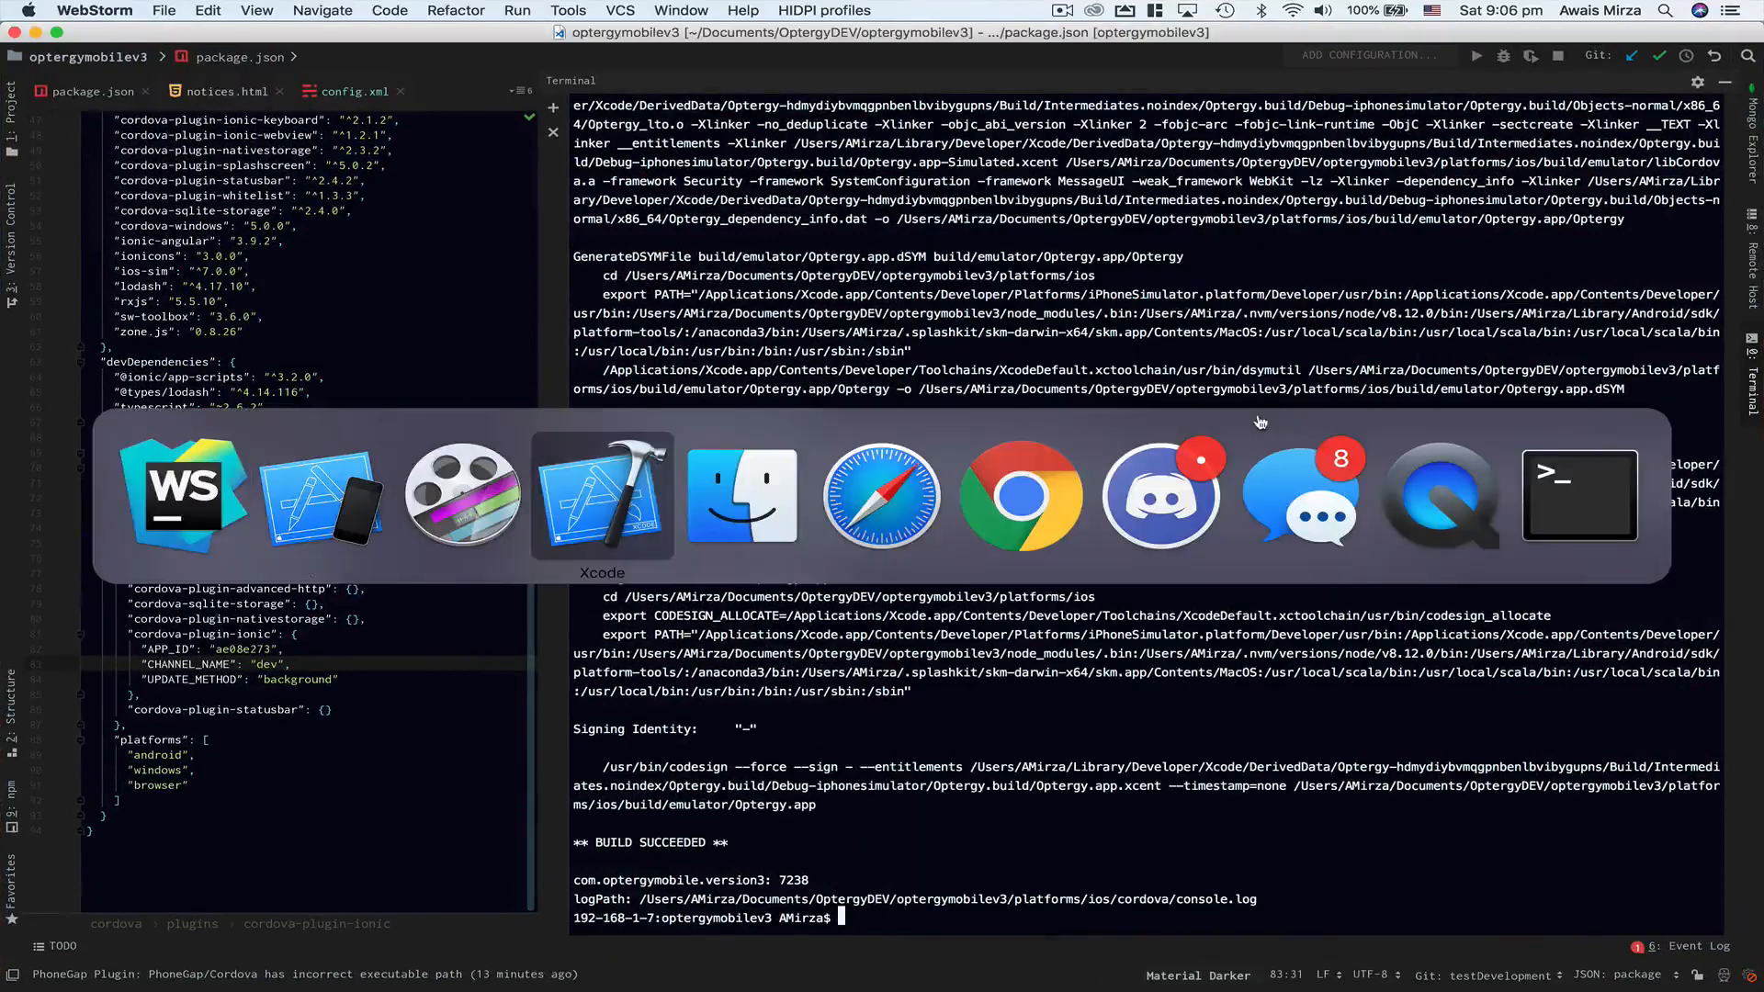
# Switch to Xcode and bring its empty workspace window to the front.
pyautogui.click(602, 499)
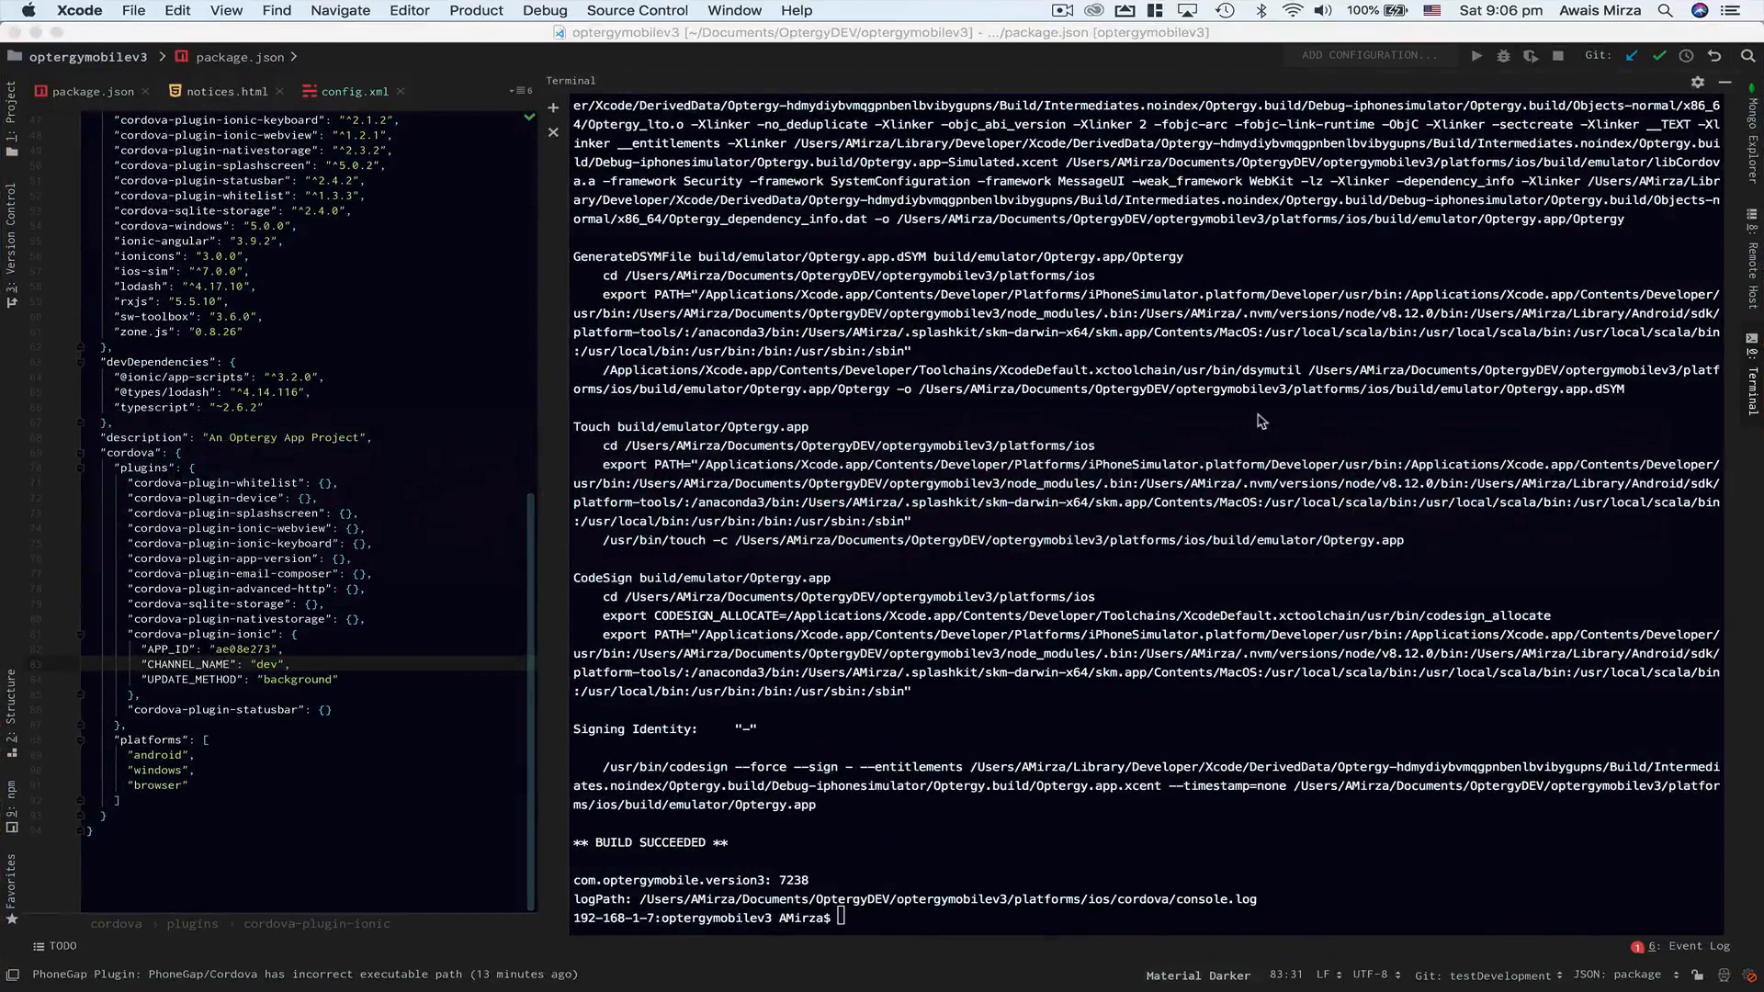
pyautogui.click(138, 10)
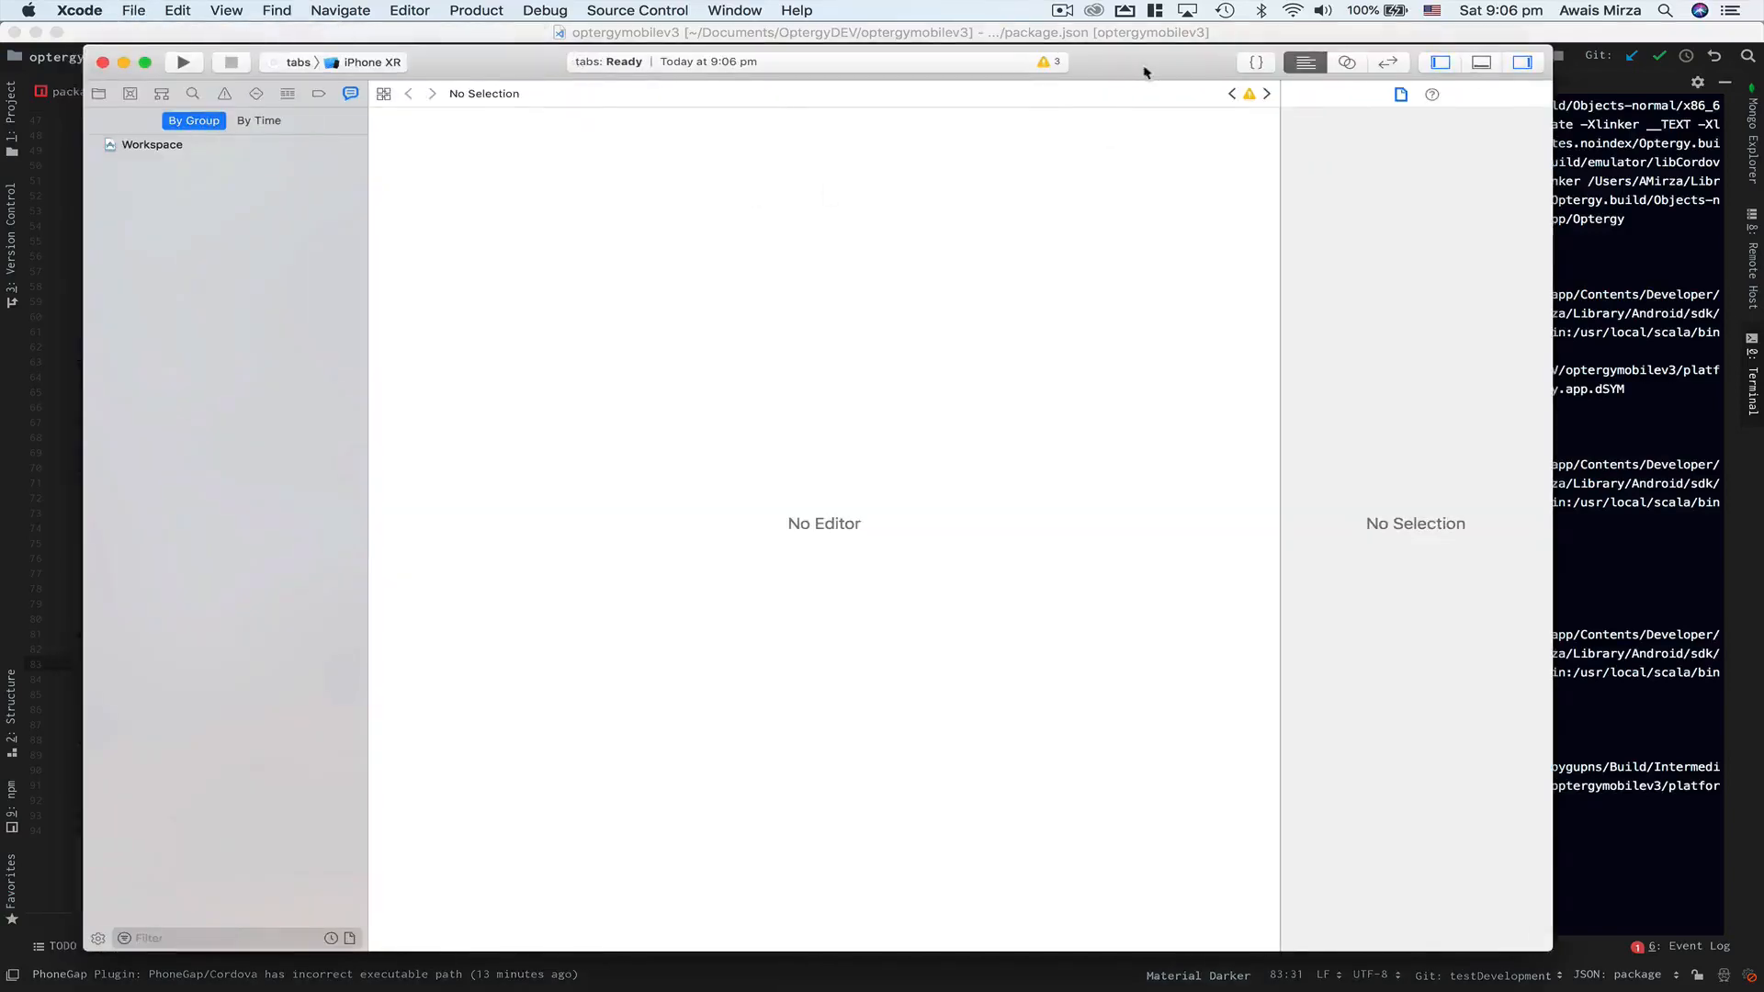
pyautogui.click(137, 11)
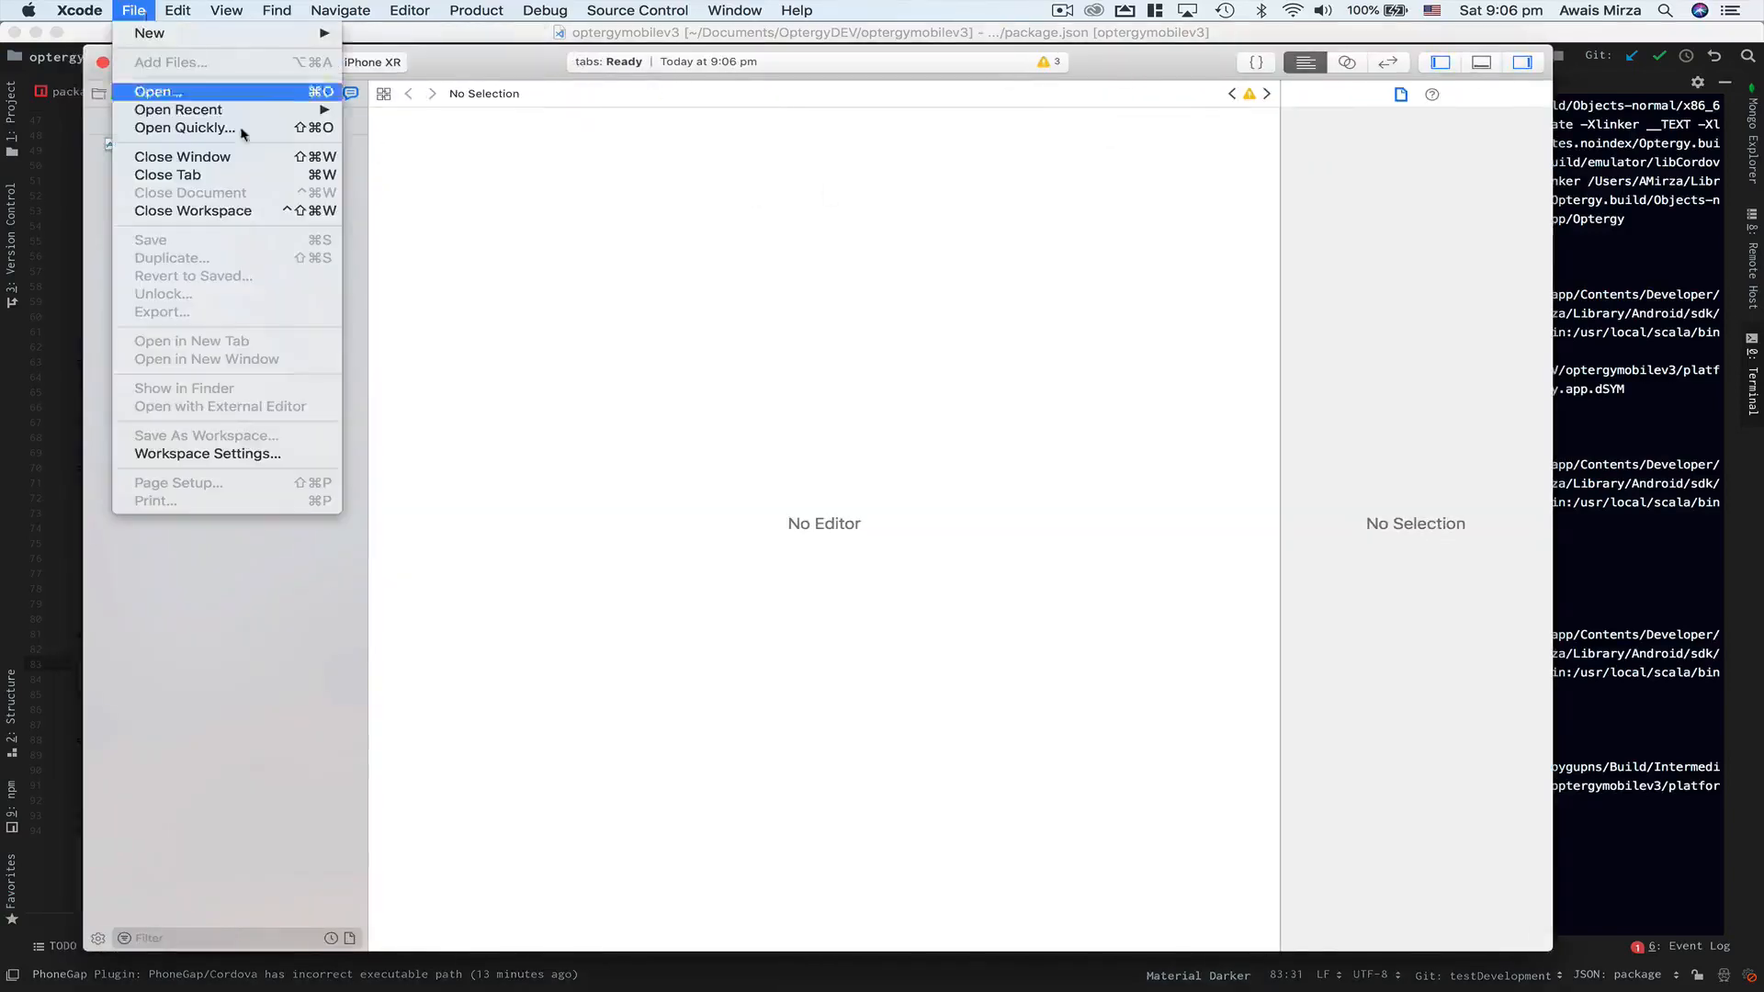
# Review Workspace Settings, leaving Build System at New Build System (Default), and close them.
pyautogui.click(207, 454)
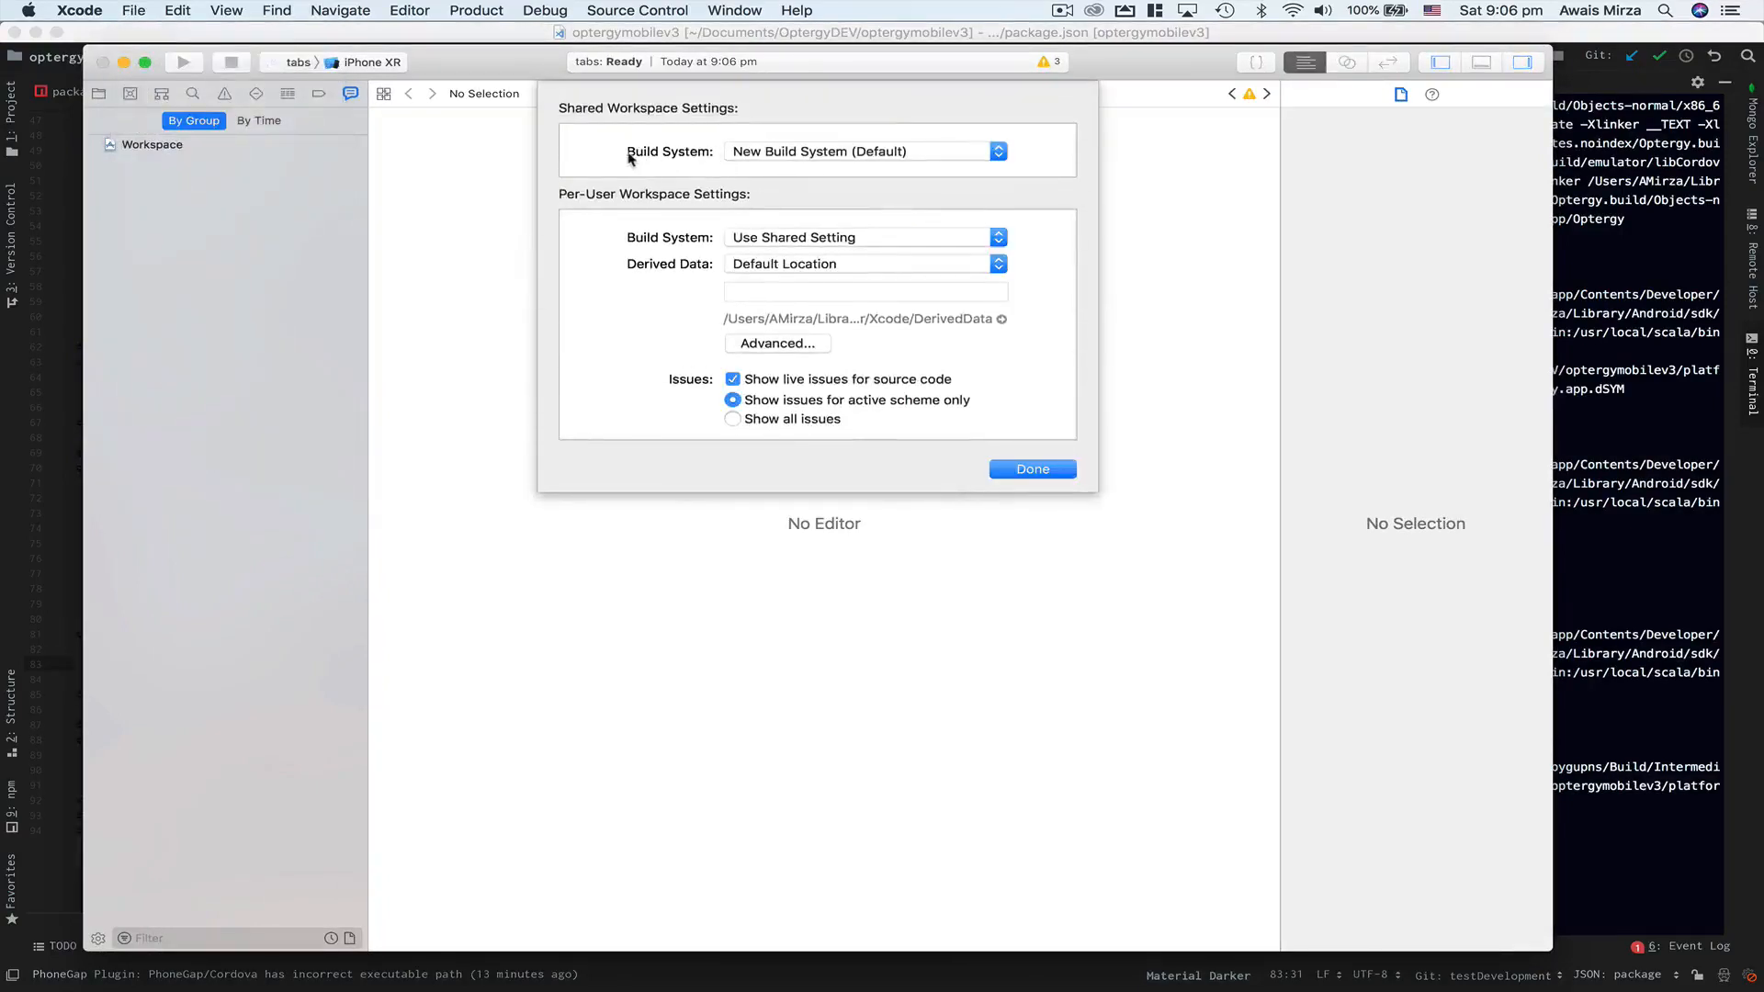
pyautogui.moveTo(782, 164)
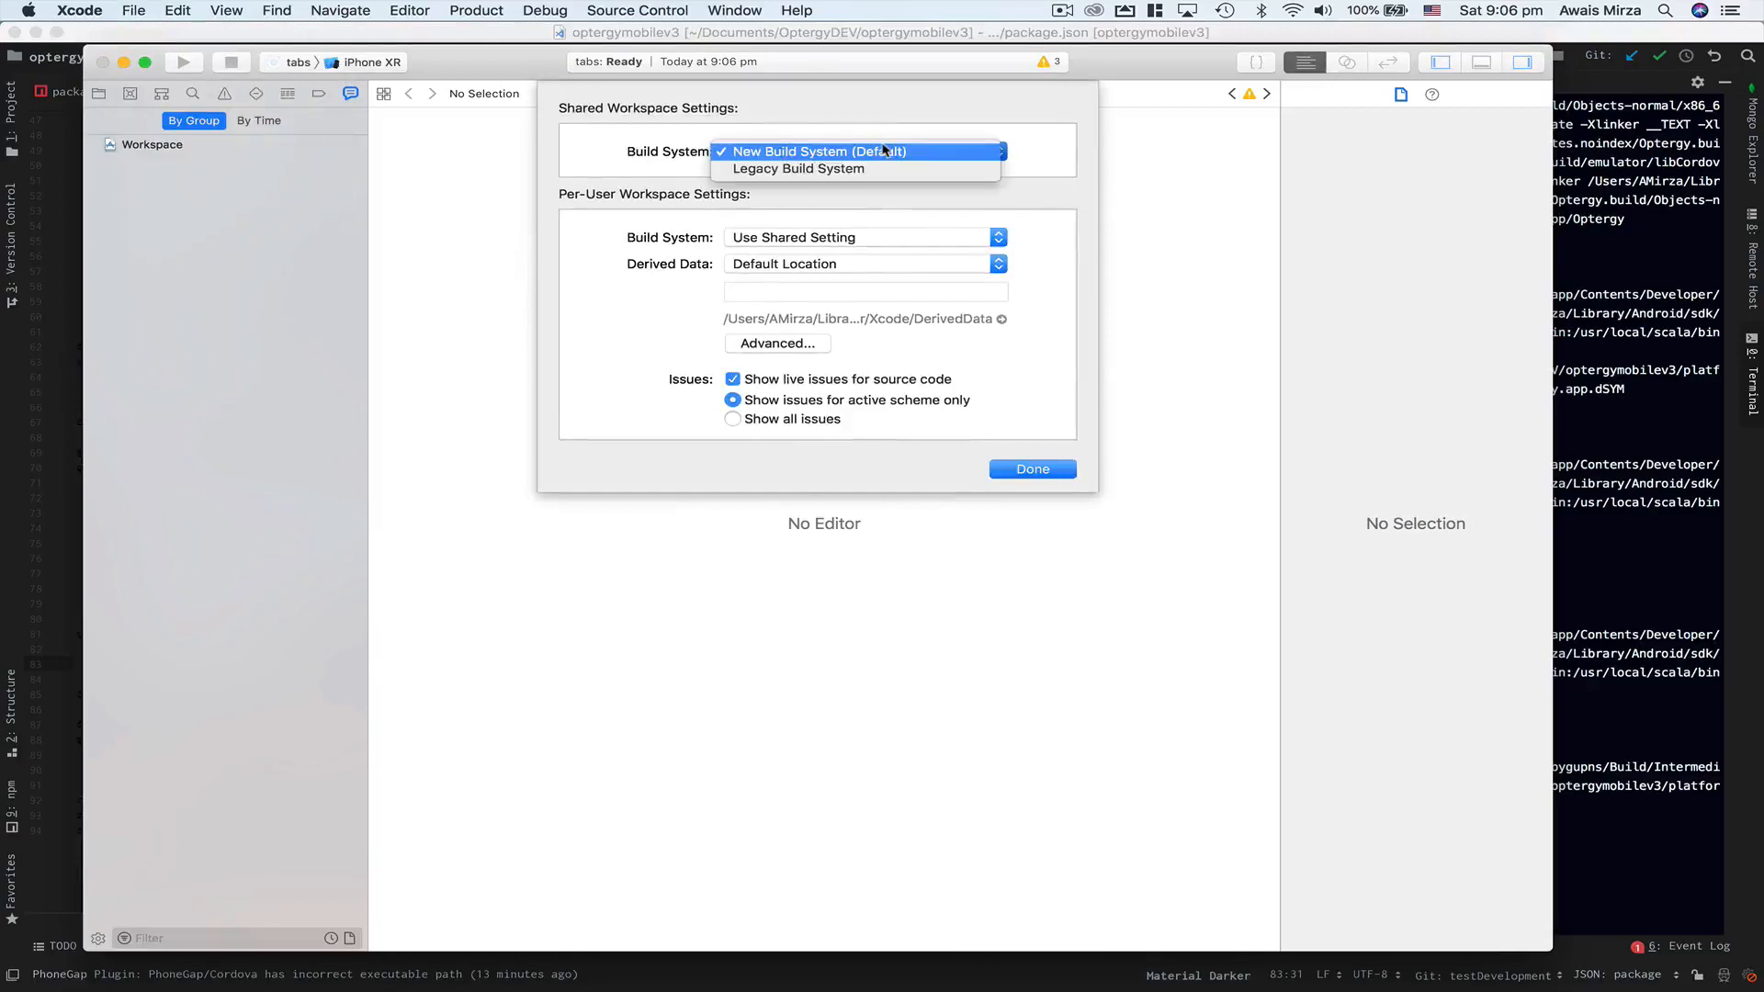
pyautogui.moveTo(777, 173)
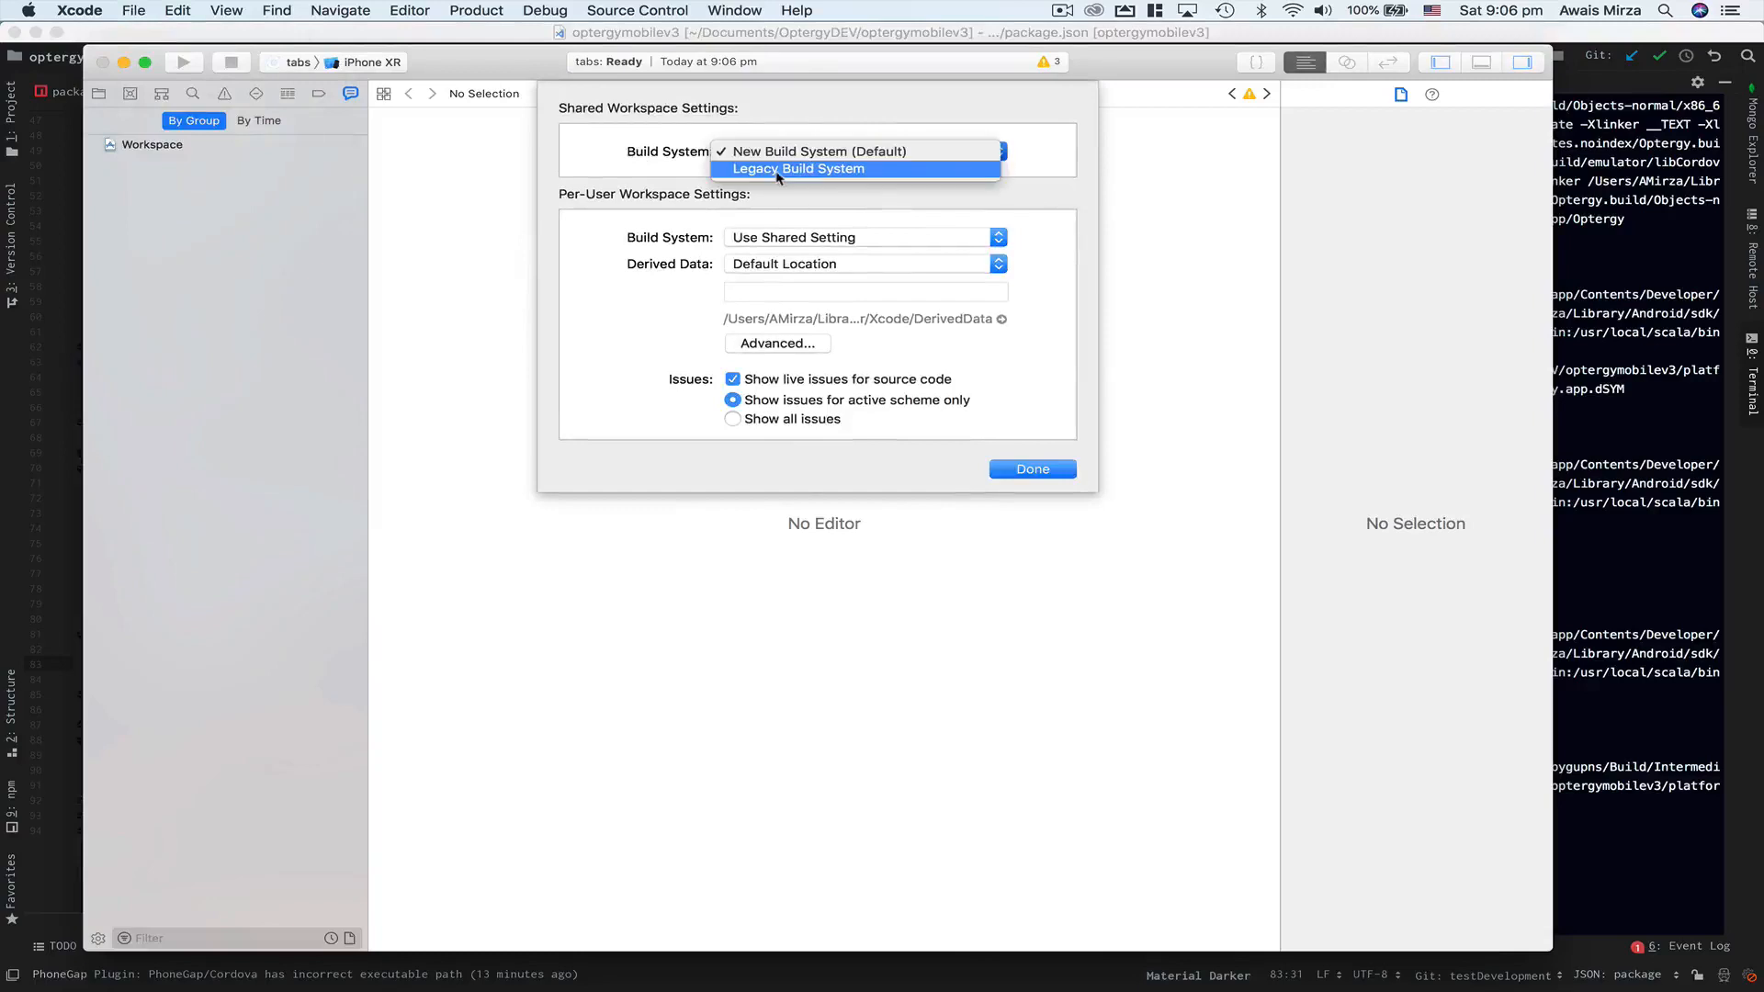
pyautogui.click(821, 152)
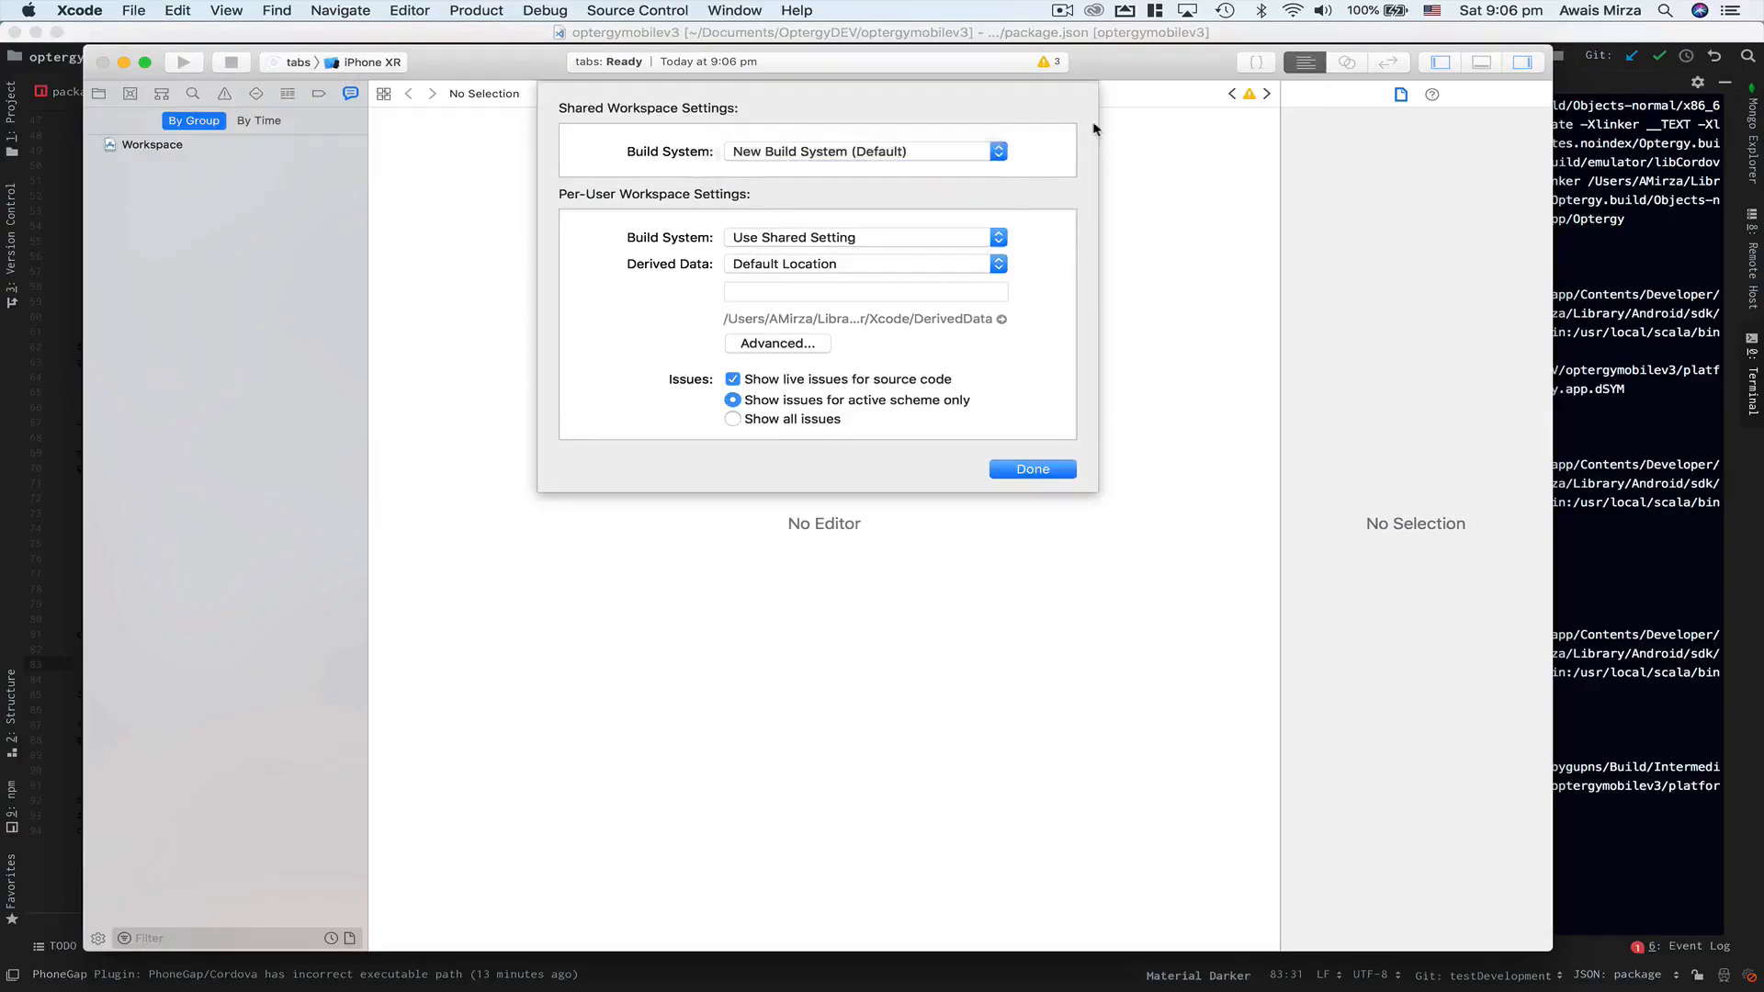
pyautogui.moveTo(674, 158)
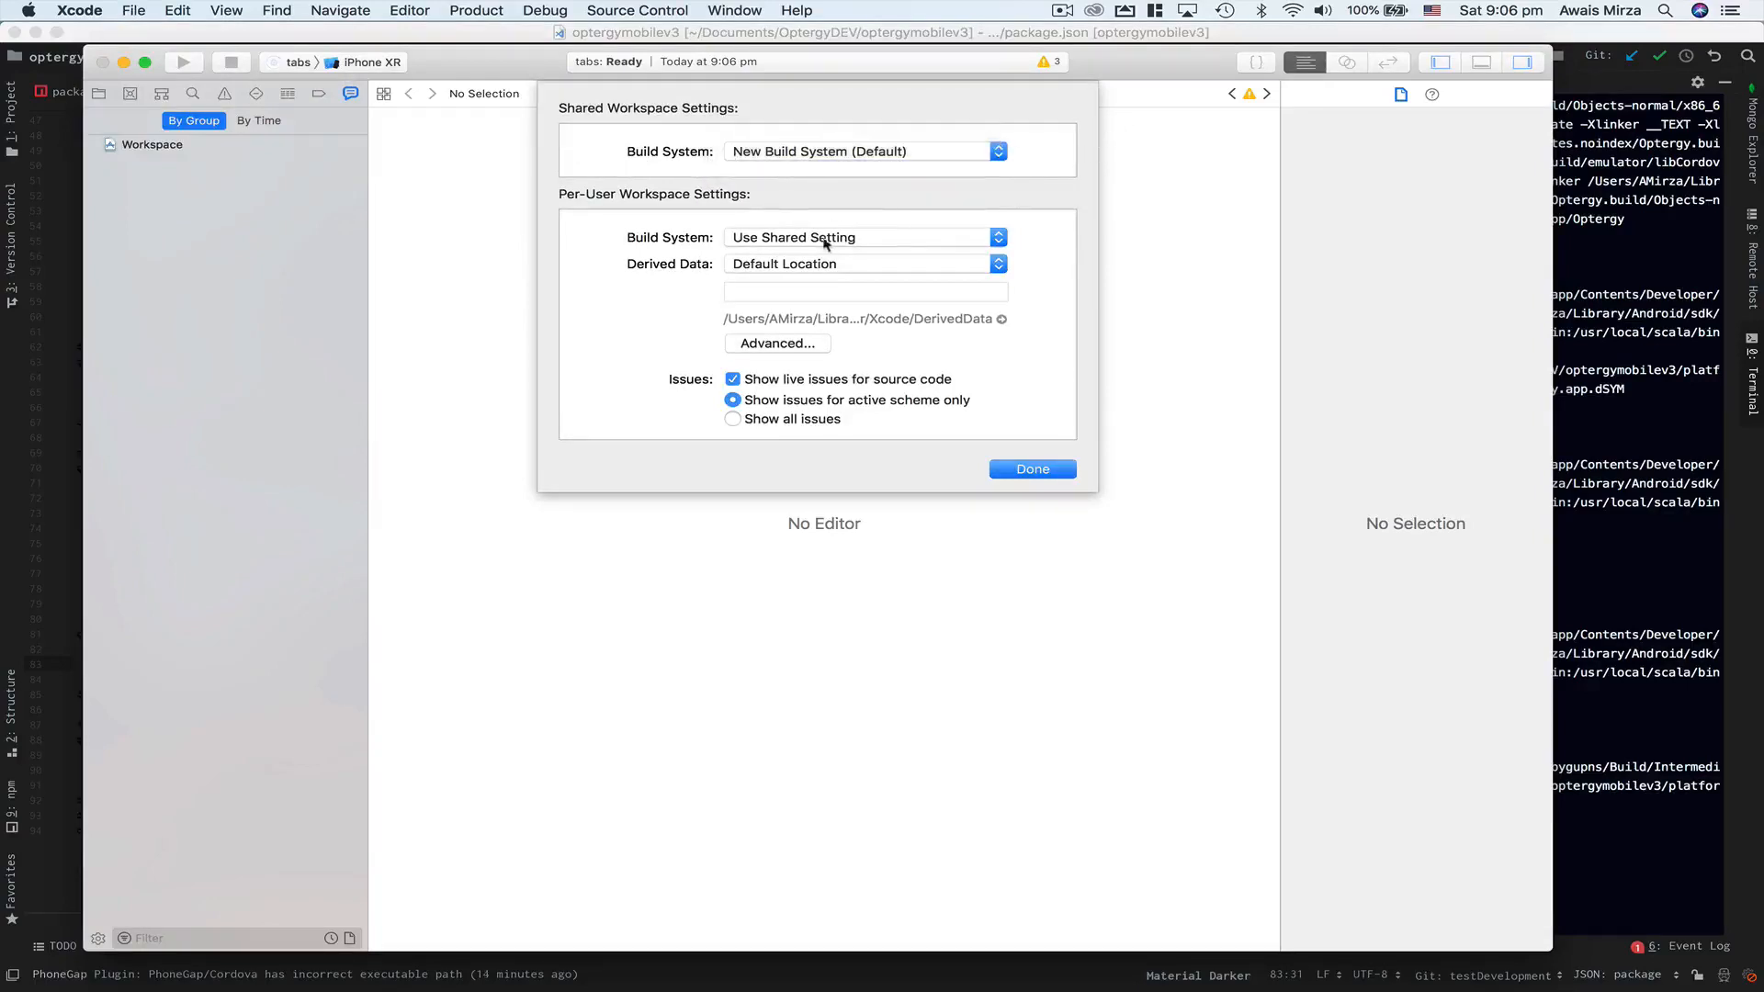
pyautogui.moveTo(857, 209)
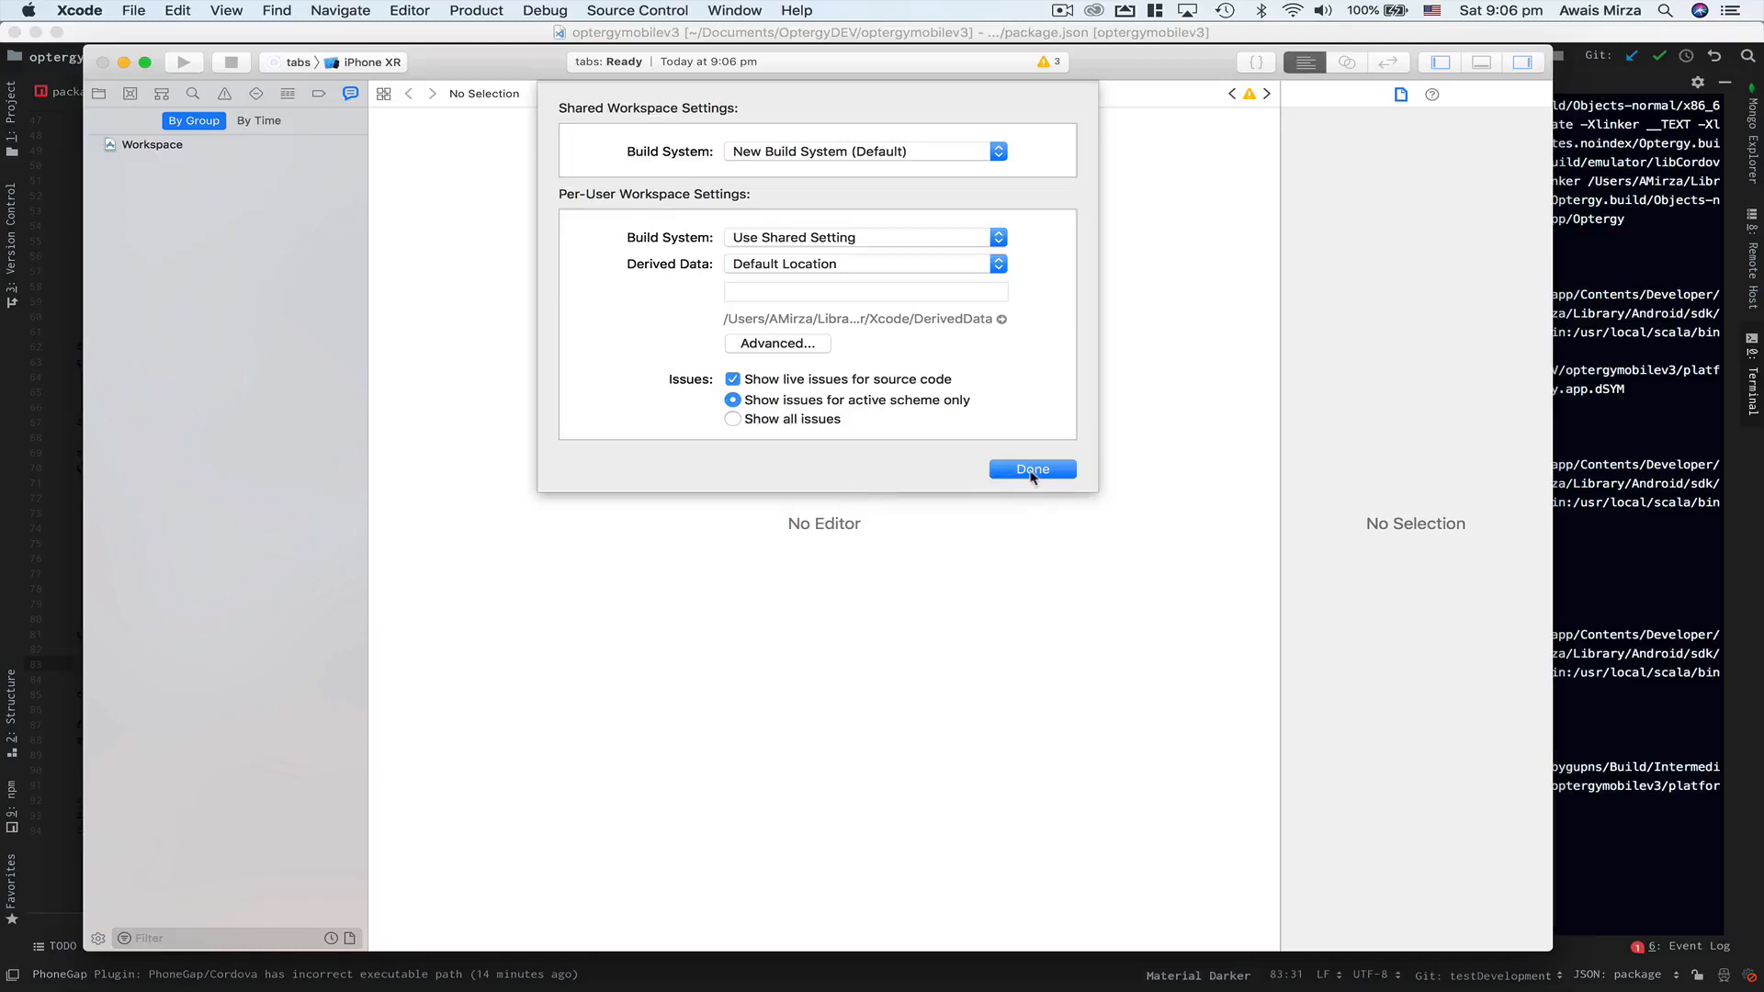
pyautogui.click(1032, 468)
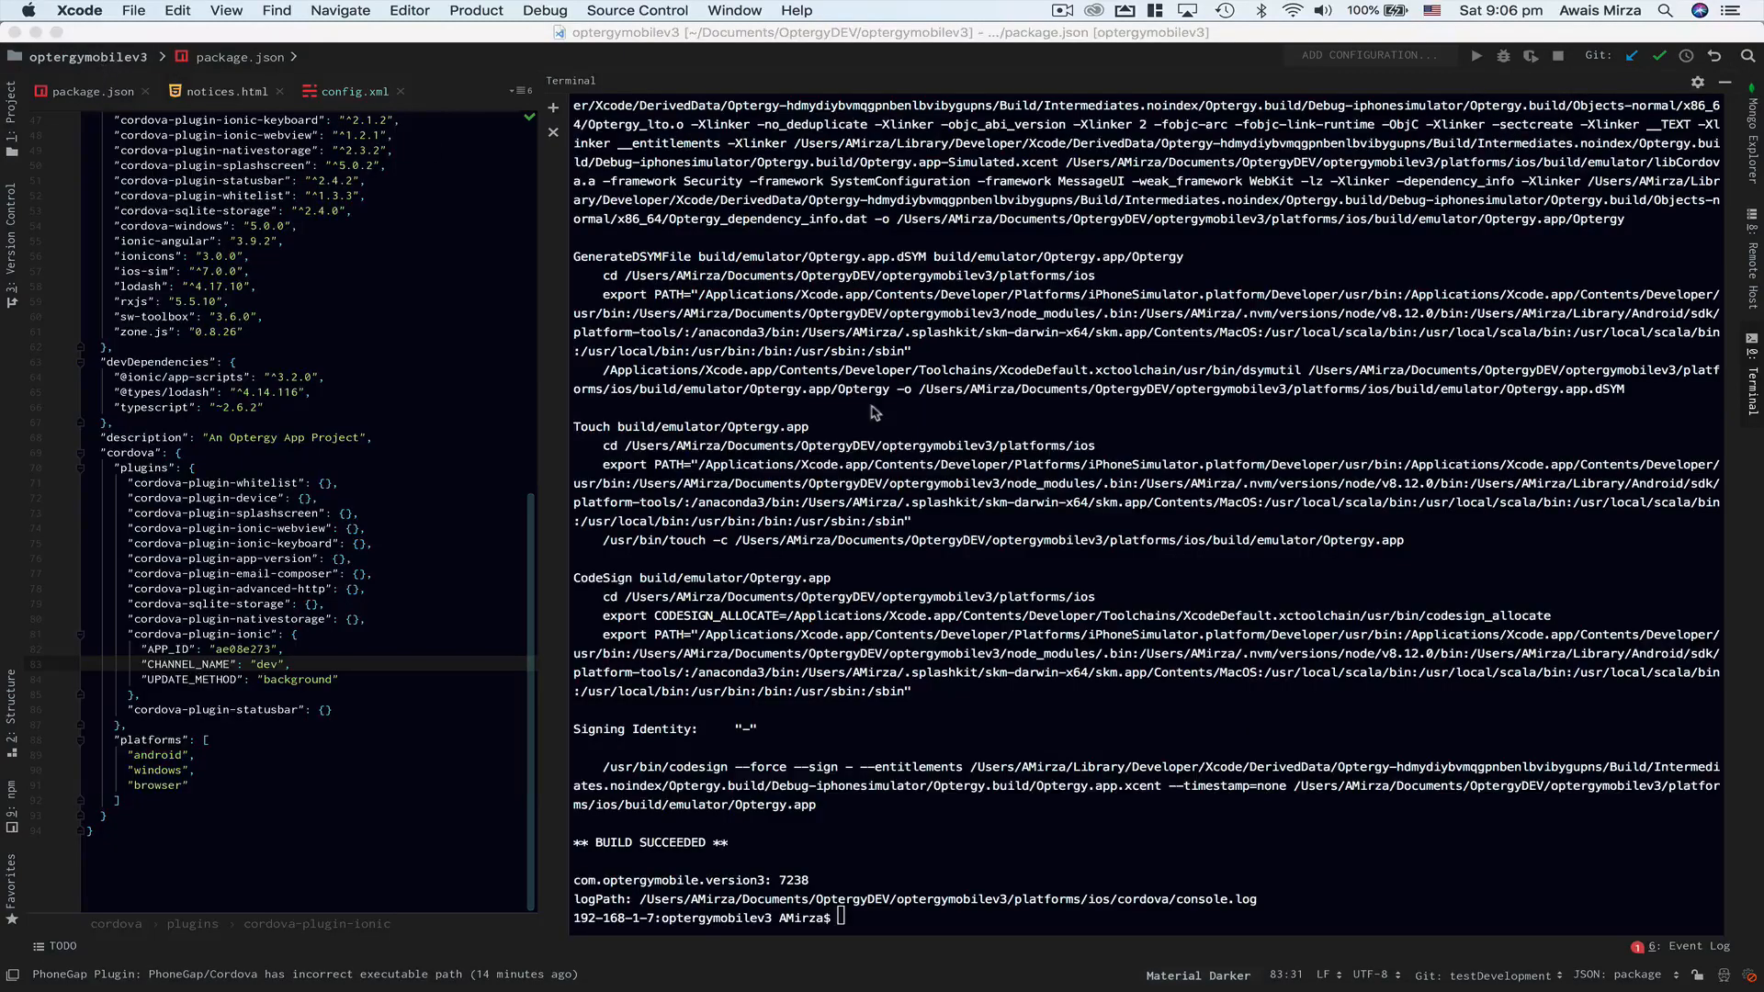